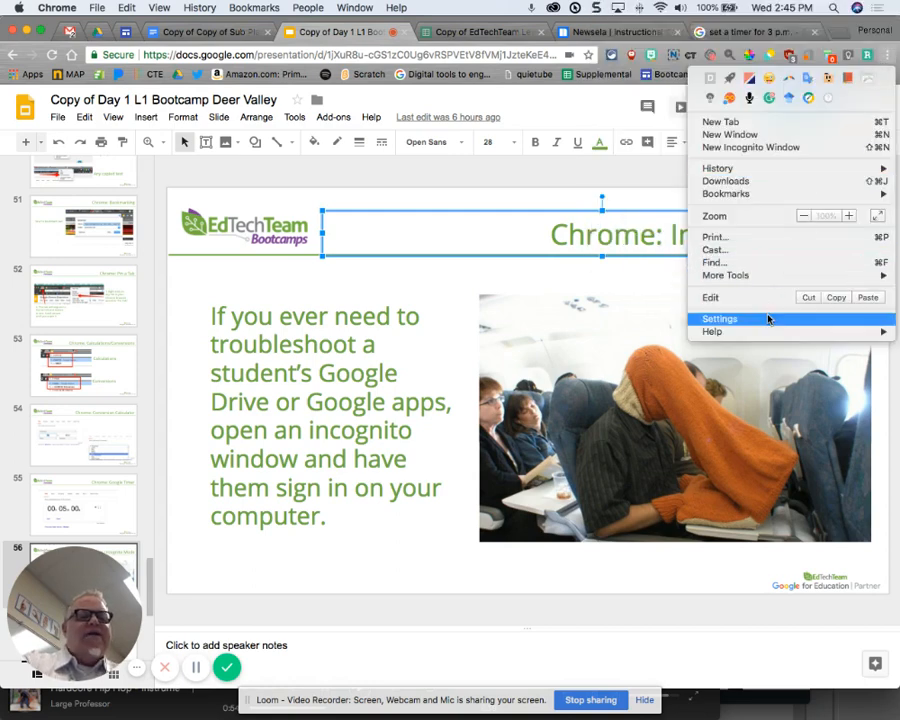
mouse_move(768, 320)
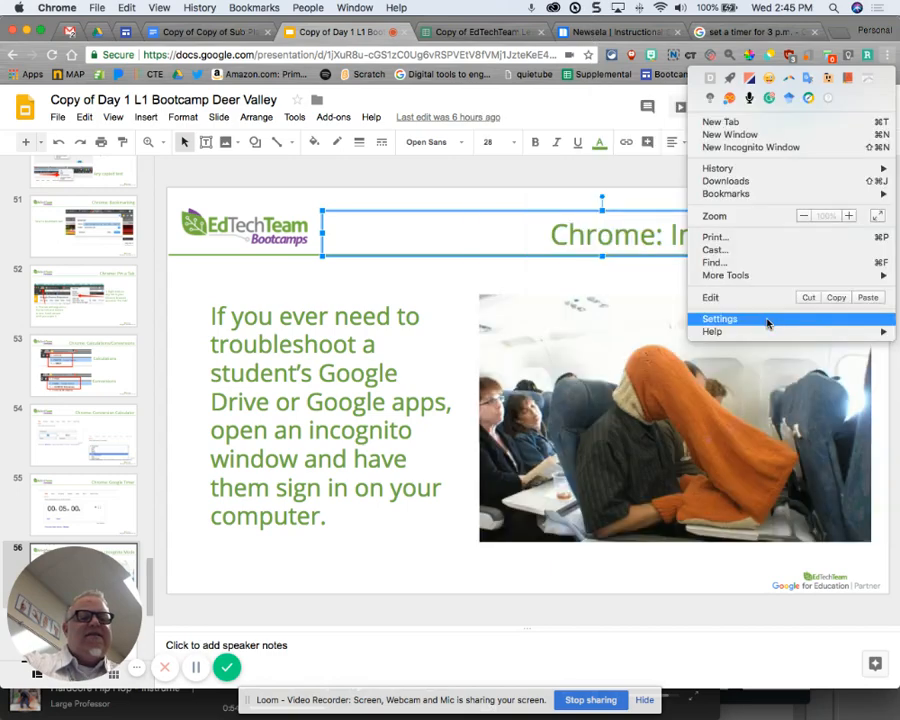
Bring up Chrome's Settings page showing the People section with sync turned on
click(720, 318)
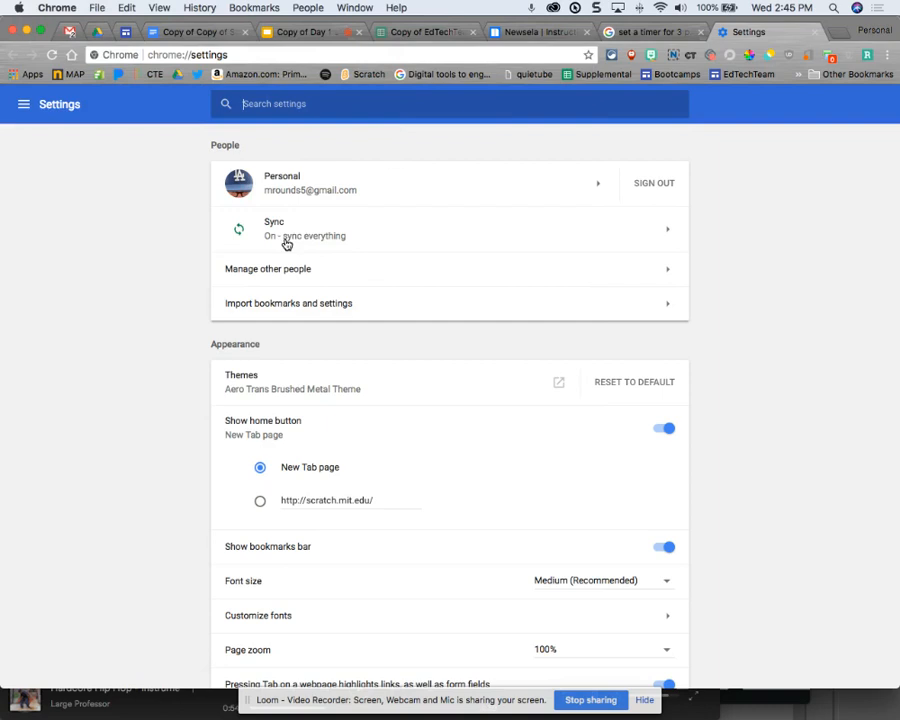
mouse_move(278, 272)
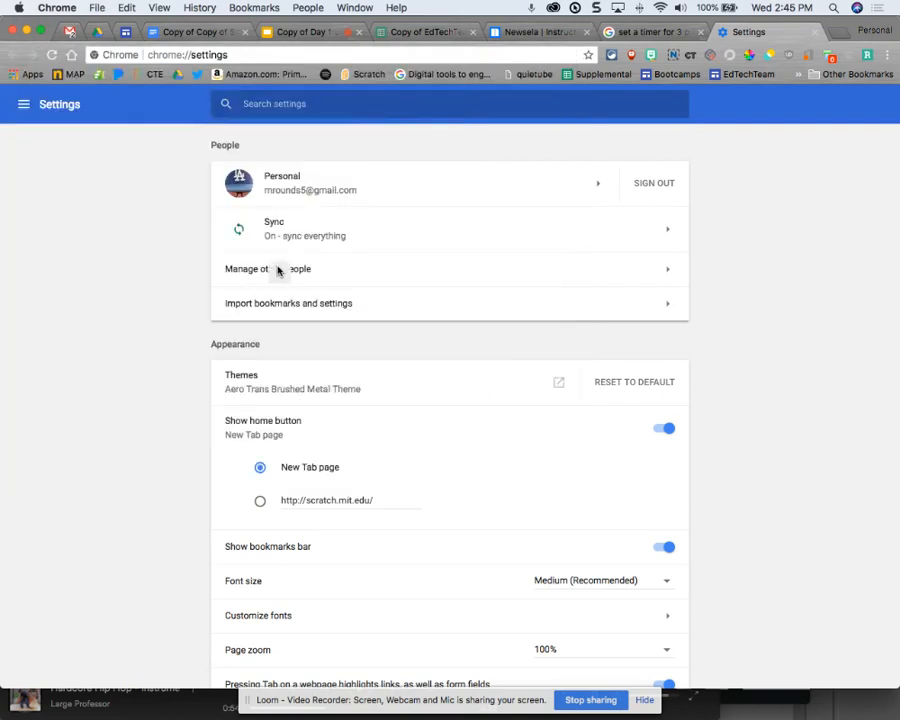
Show the profile manager listing Bruce, Monarch and Personal, then start the Add person form
click(268, 268)
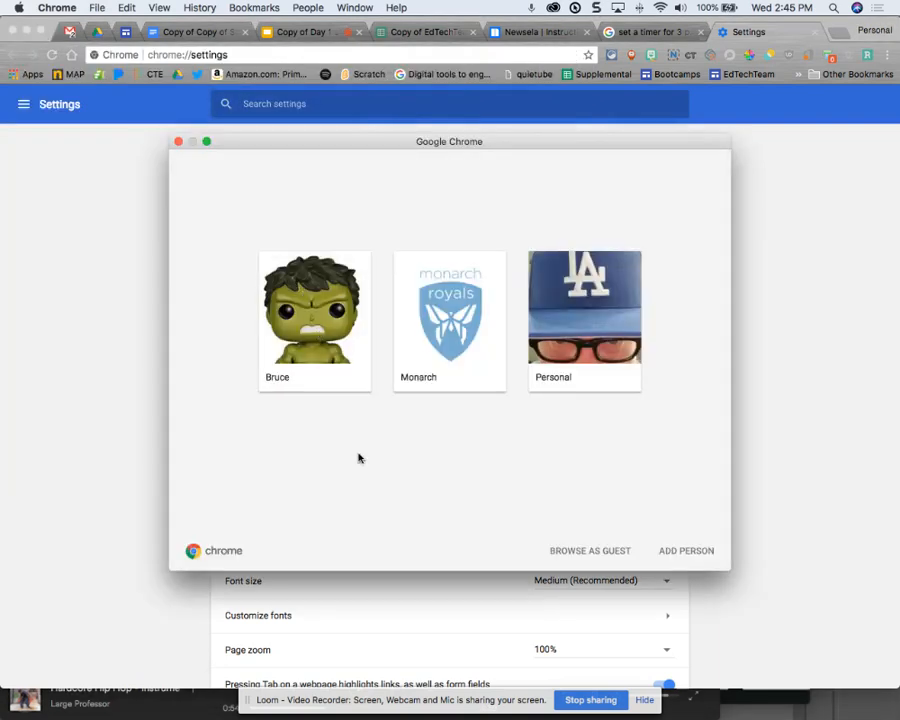
mouse_move(466, 424)
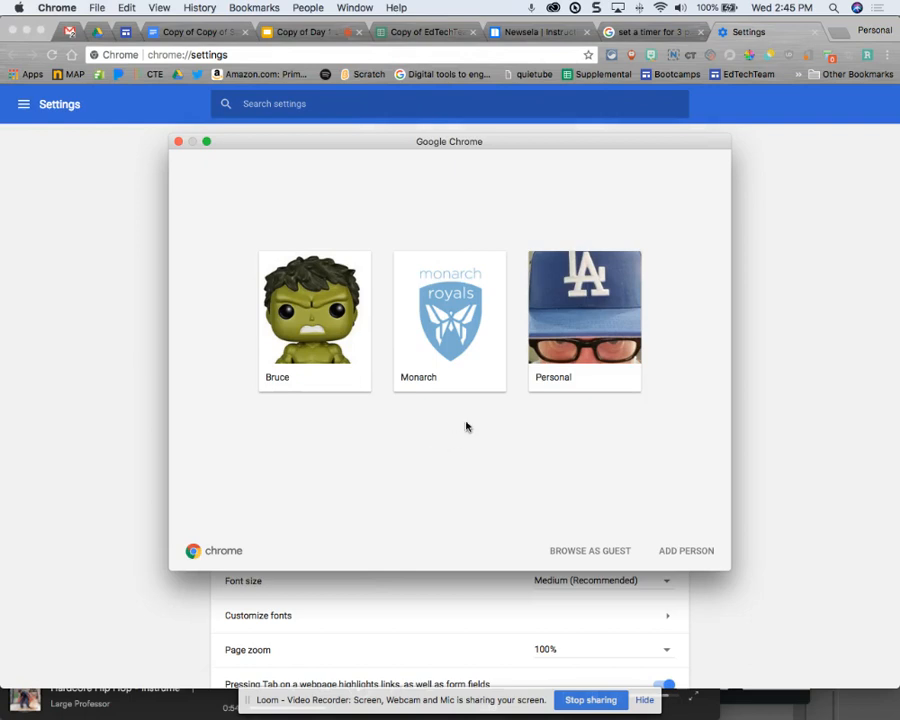
mouse_move(444, 324)
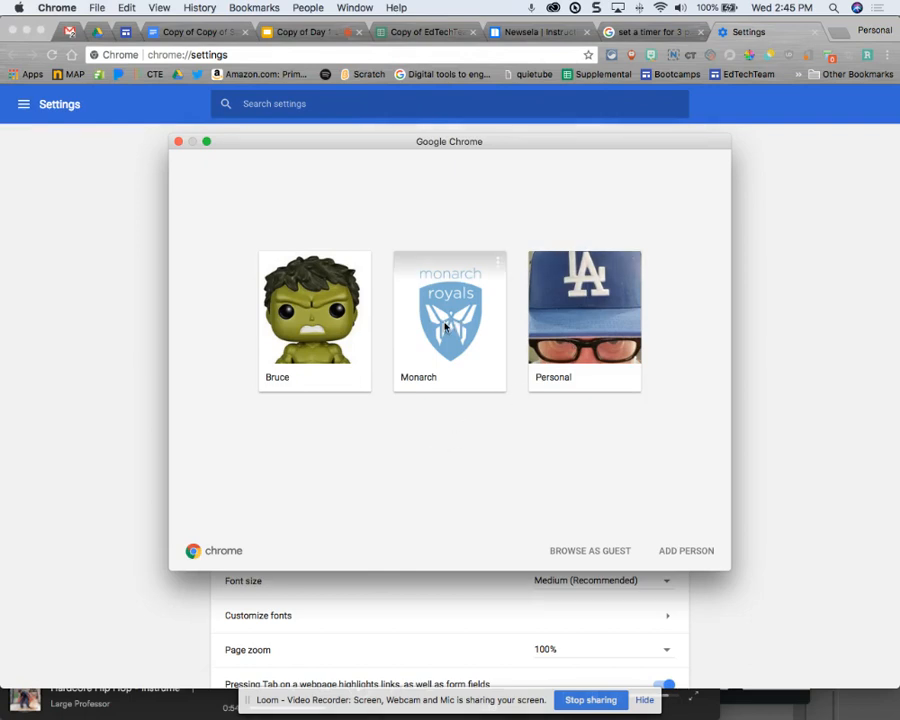
mouse_move(336, 320)
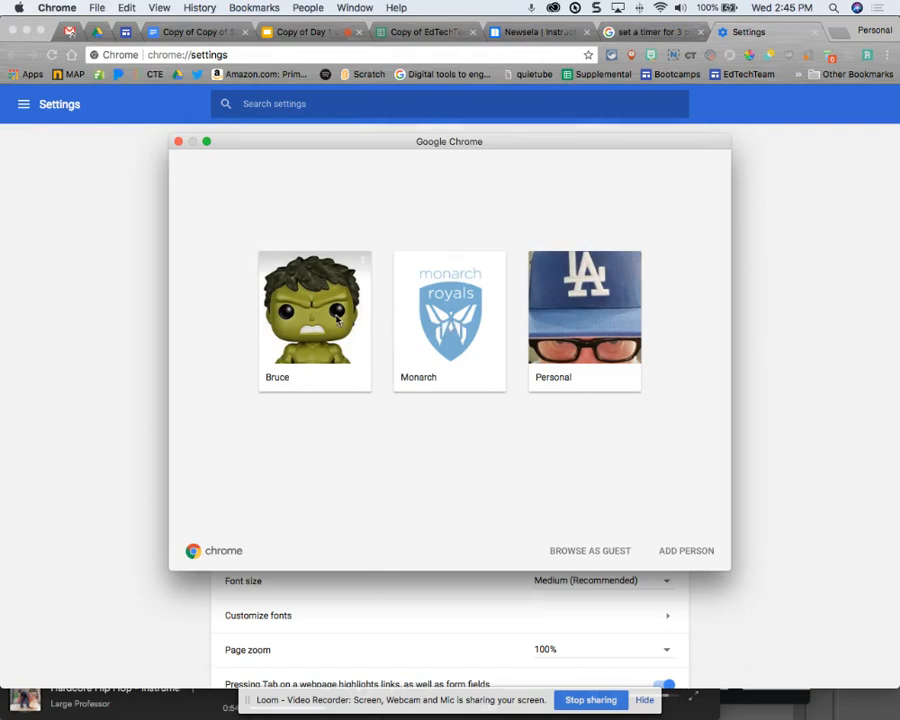
mouse_move(384, 334)
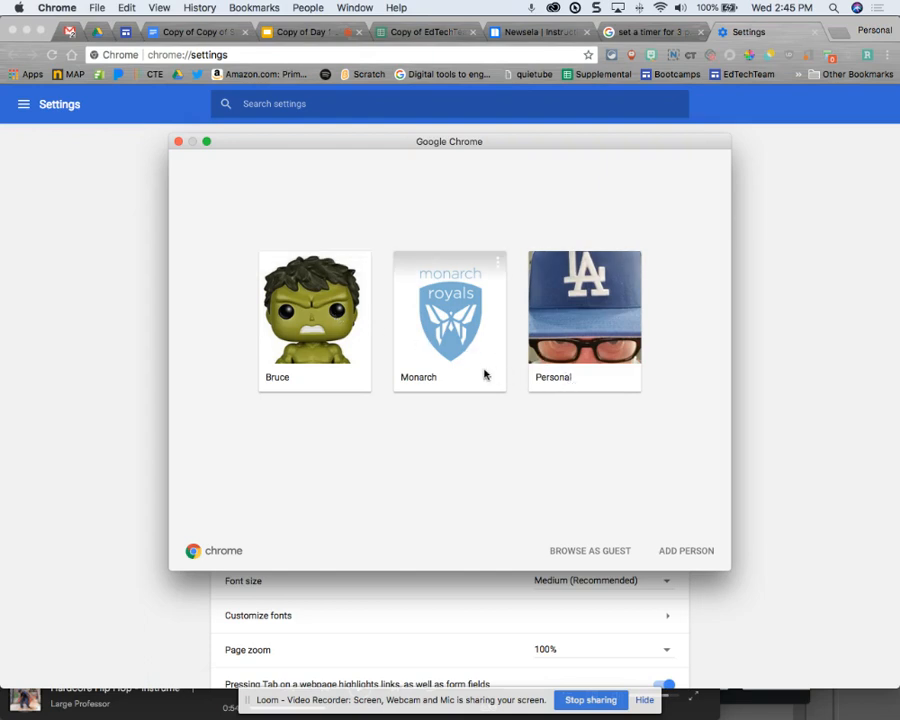
mouse_move(464, 380)
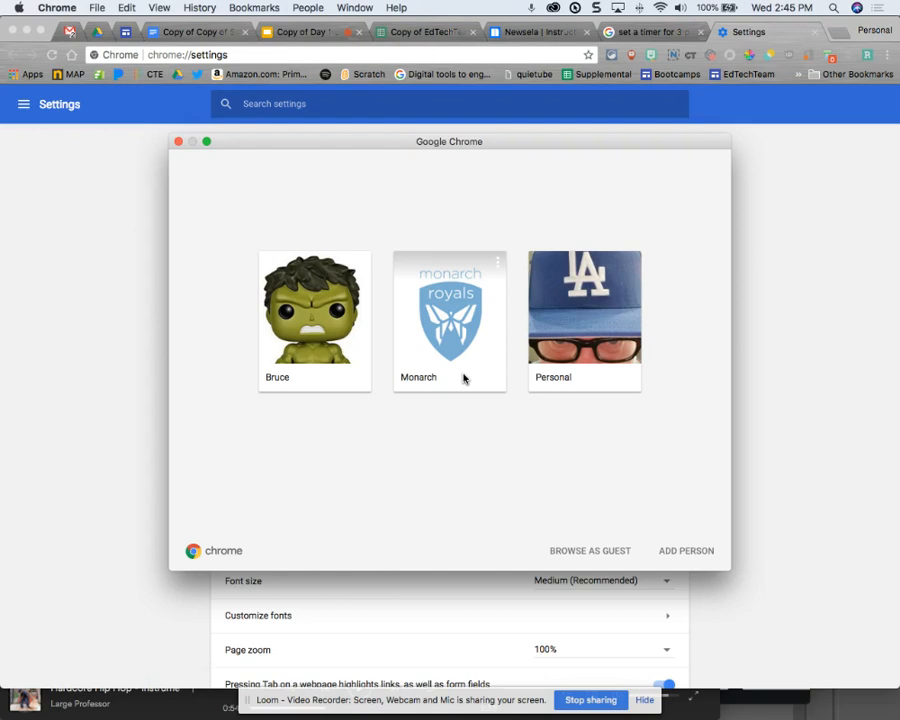
mouse_move(324, 368)
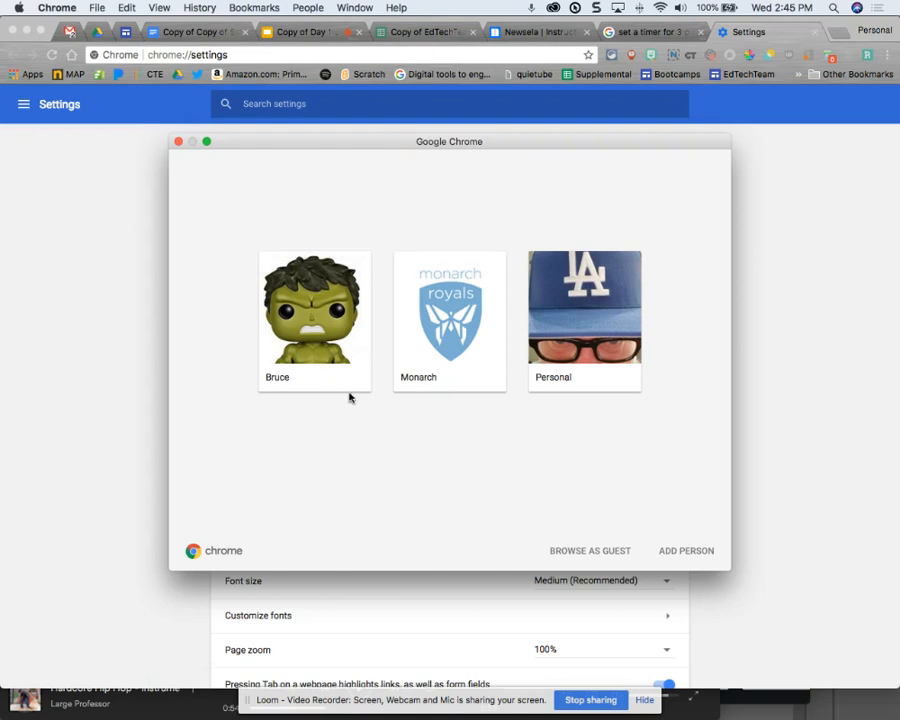
mouse_move(684, 556)
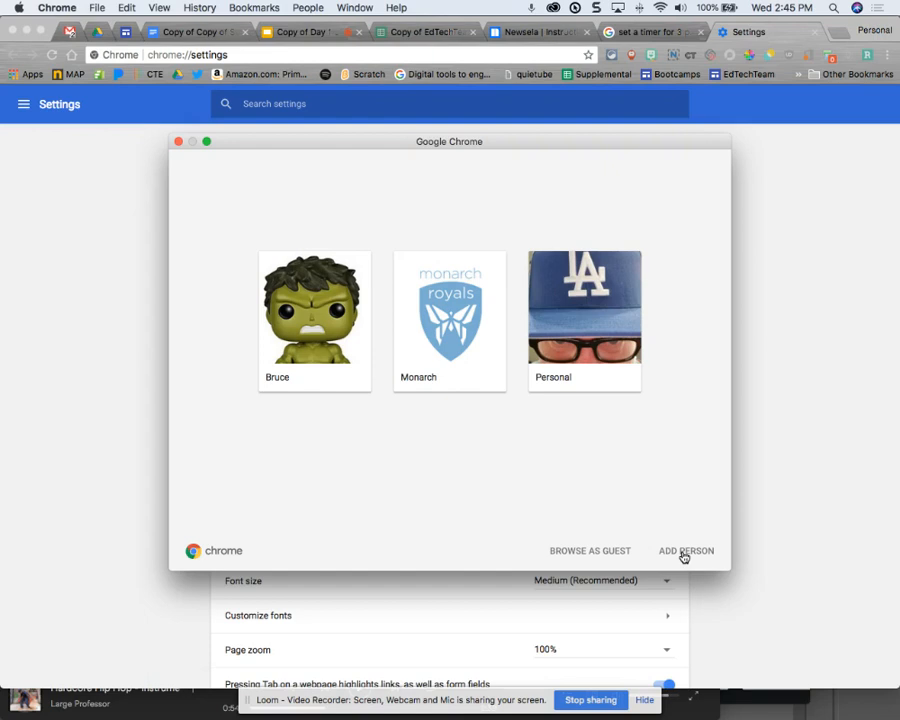
click(684, 550)
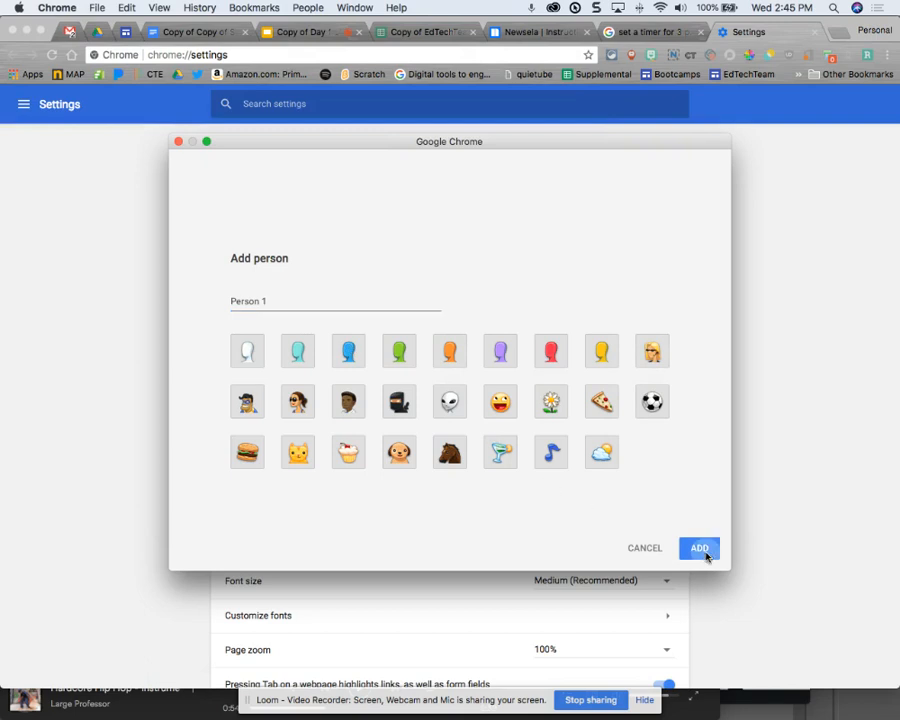
Create the Person 1 profile and reach its Google account sign-in form
click(700, 548)
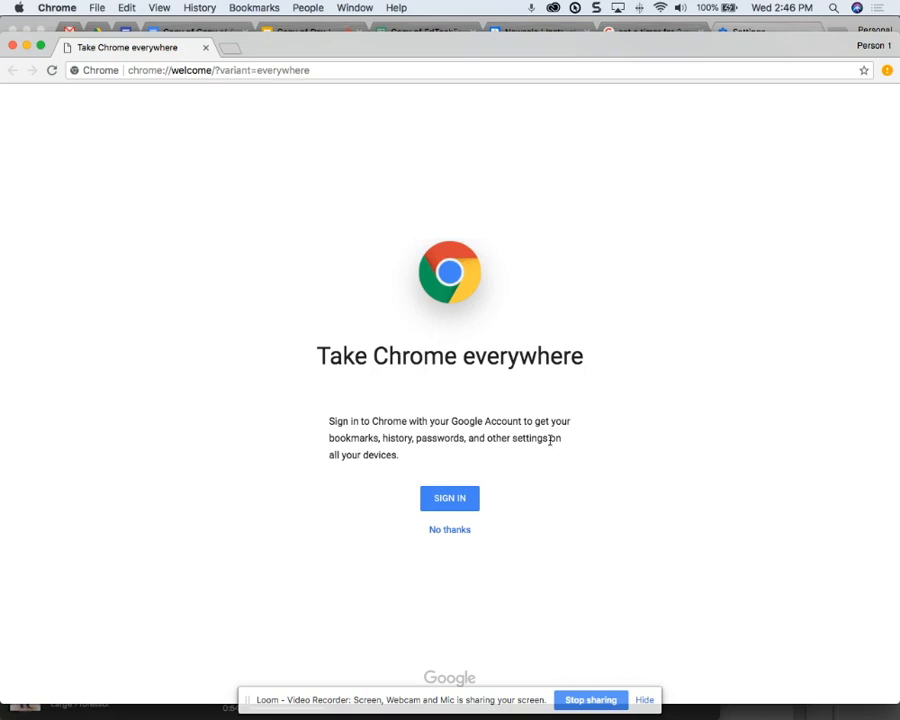
click(448, 498)
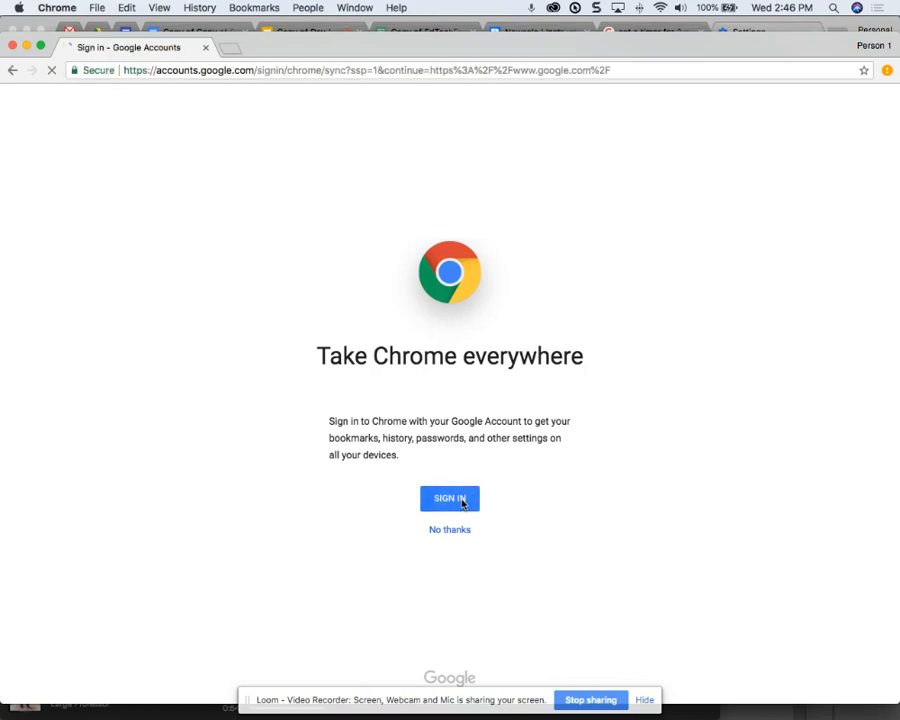
click(448, 498)
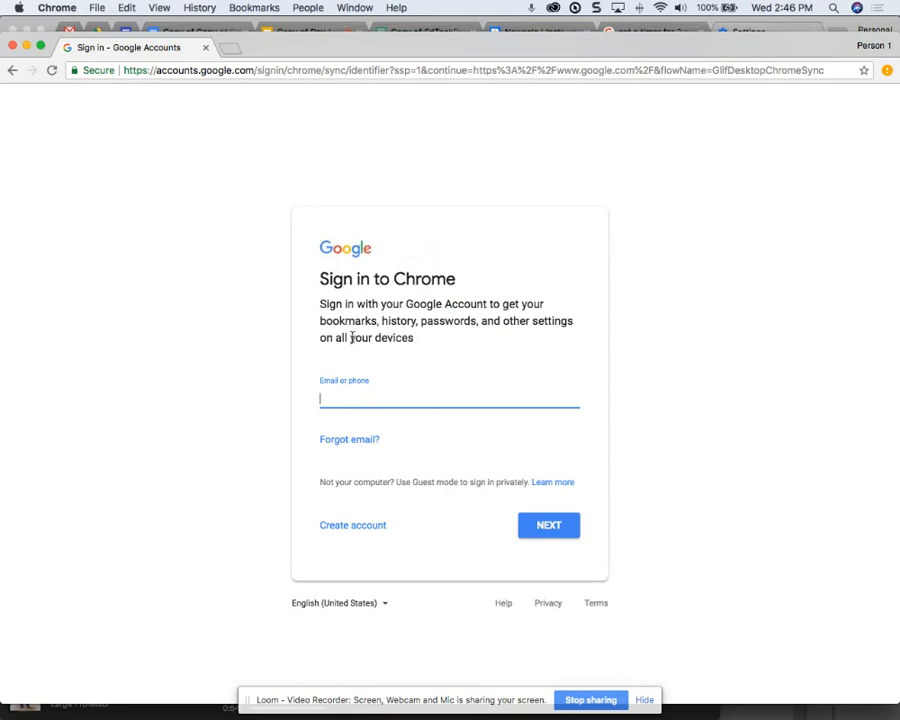
mouse_move(338, 272)
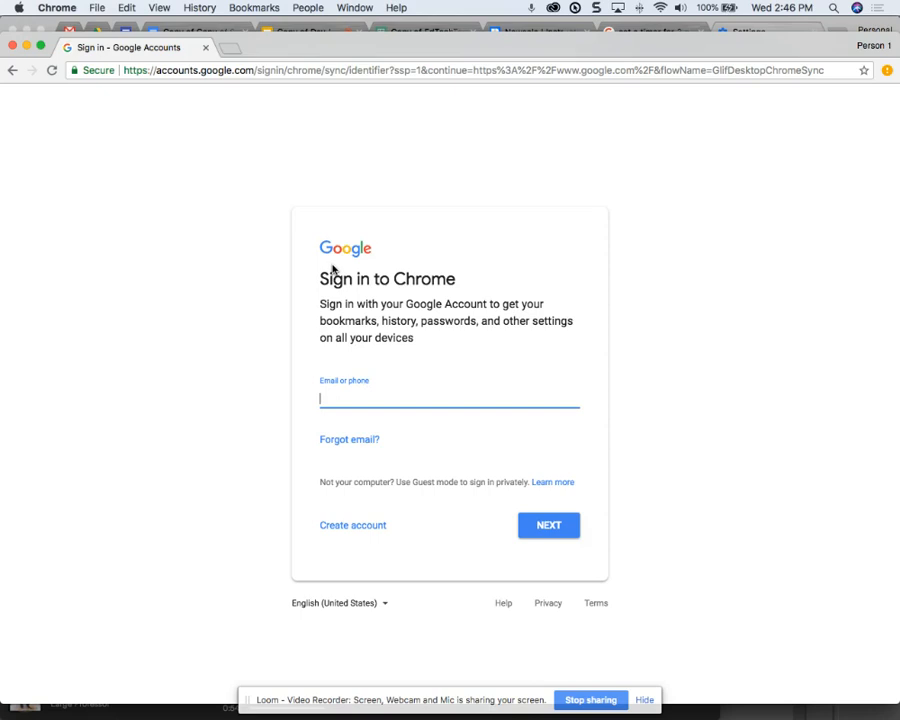
mouse_move(268, 148)
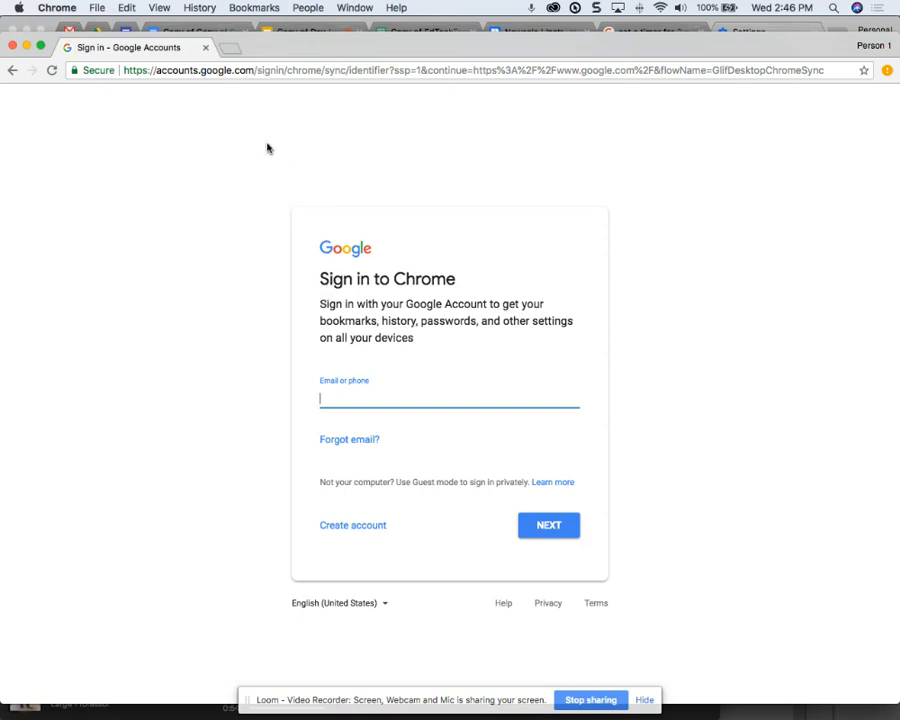
text(e)
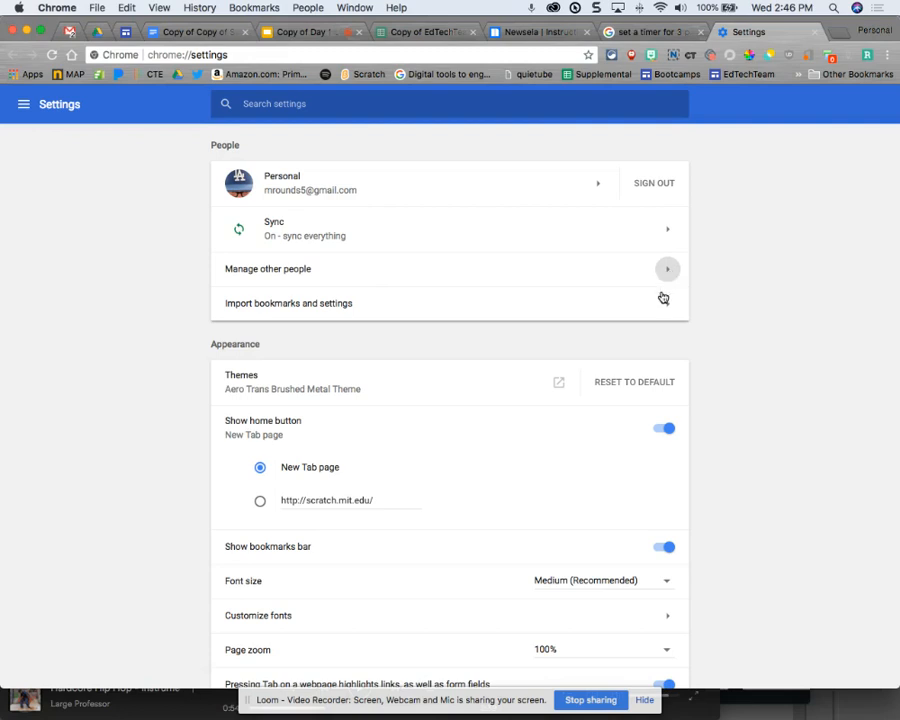
mouse_move(660, 270)
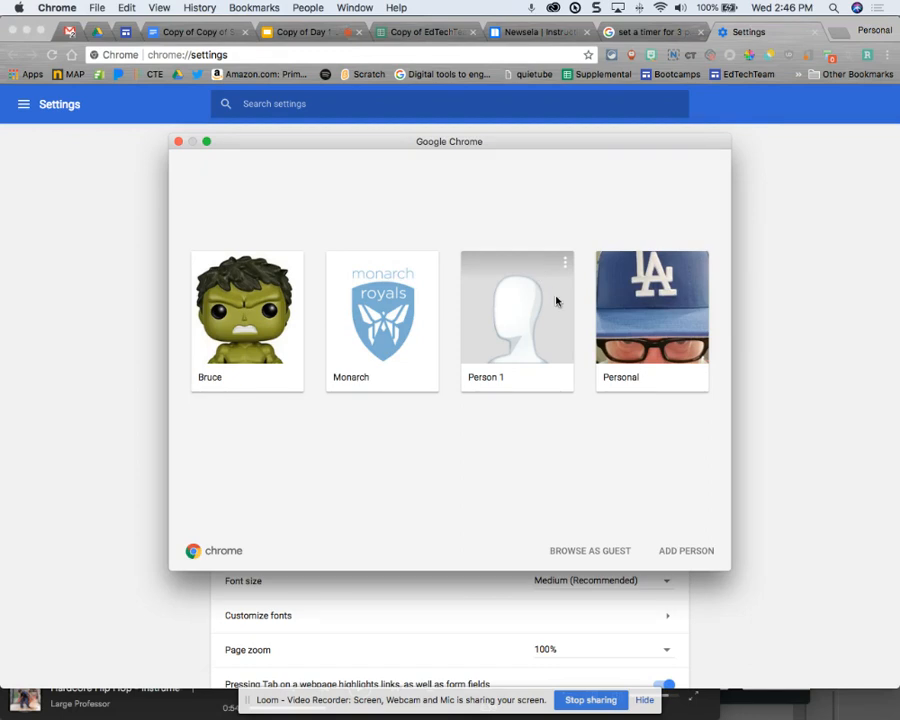
mouse_move(564, 272)
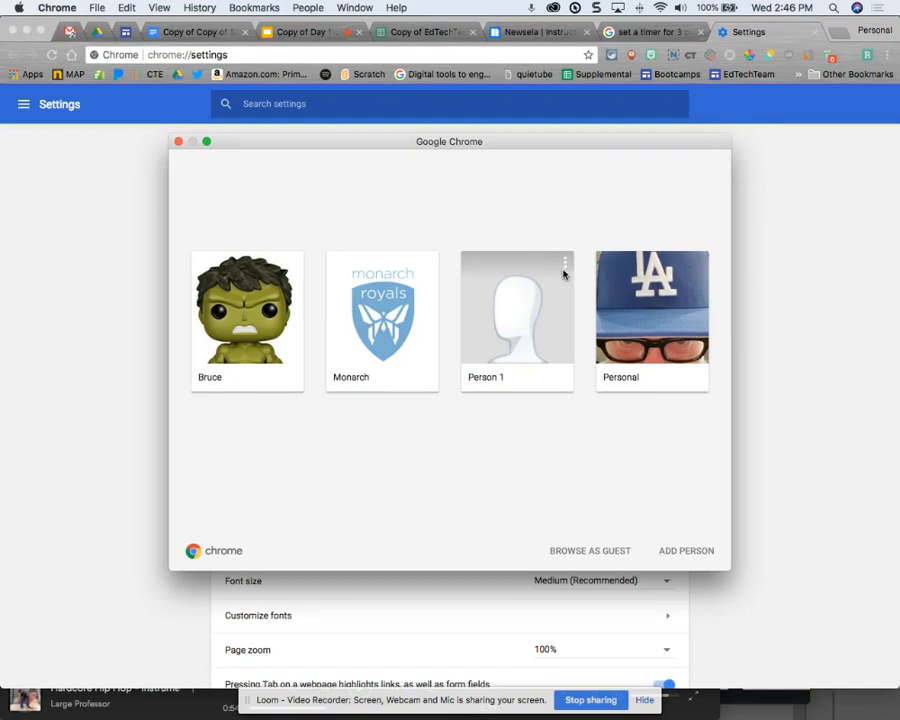
Remove the Person 1 profile from this computer via its card menu
click(564, 262)
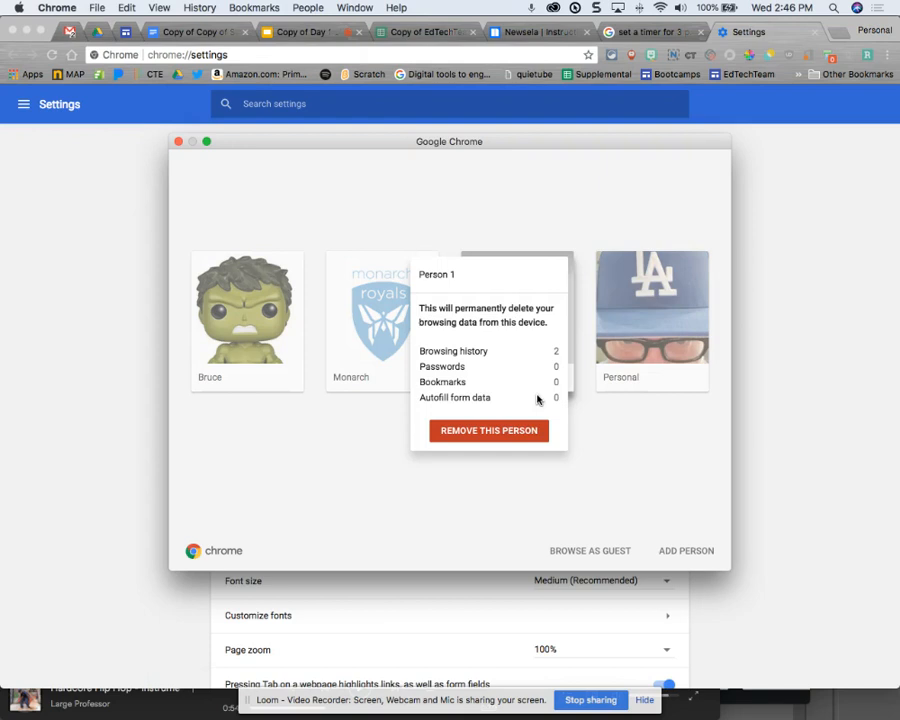
click(488, 430)
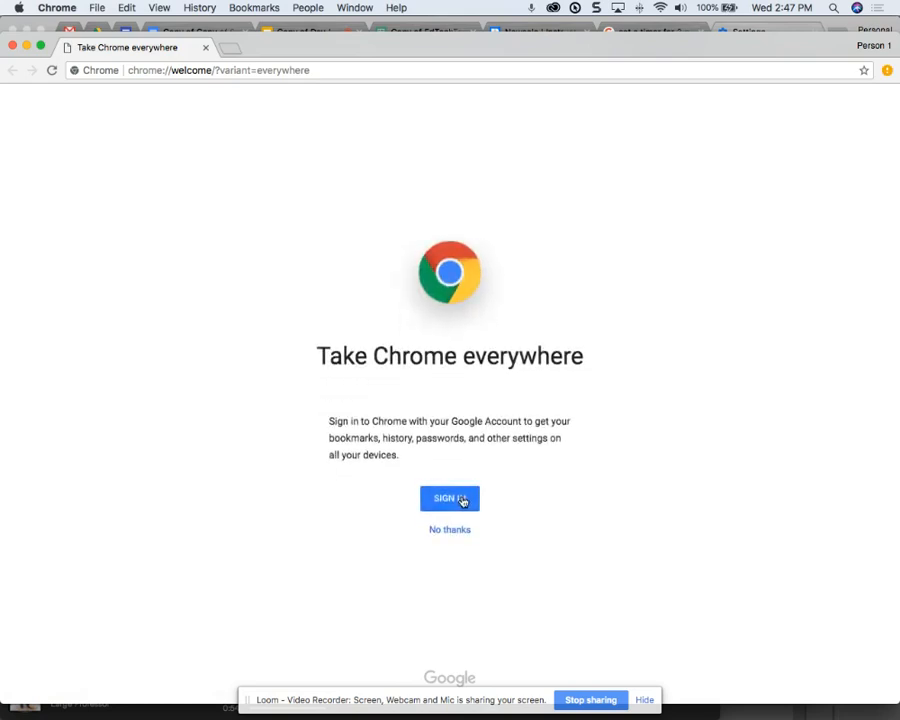
Sign the profile in with the bbanne account email so it becomes the Bruce profile
click(448, 498)
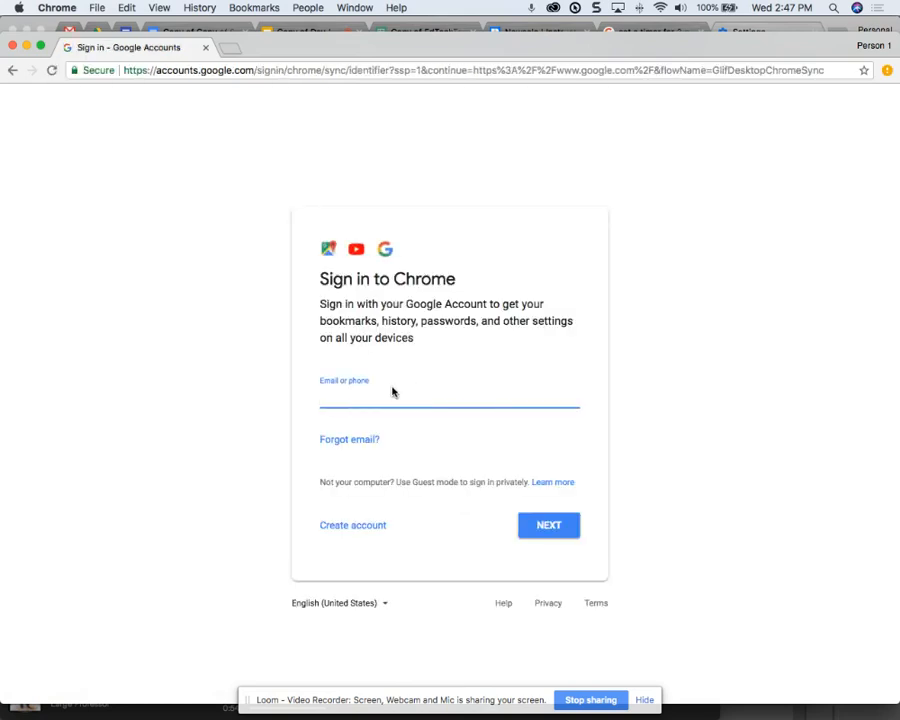
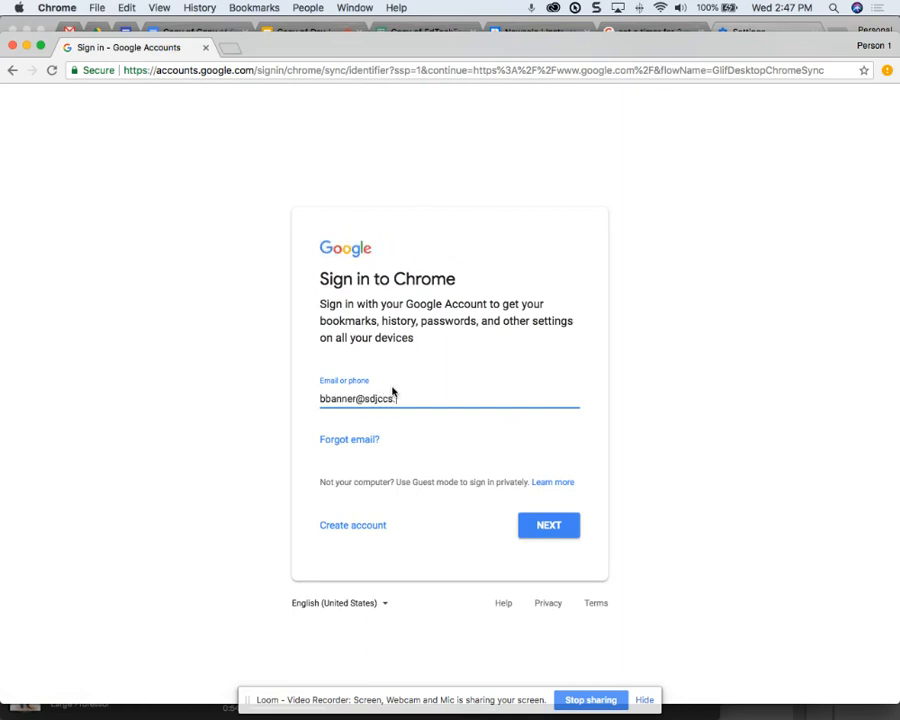
click(548, 524)
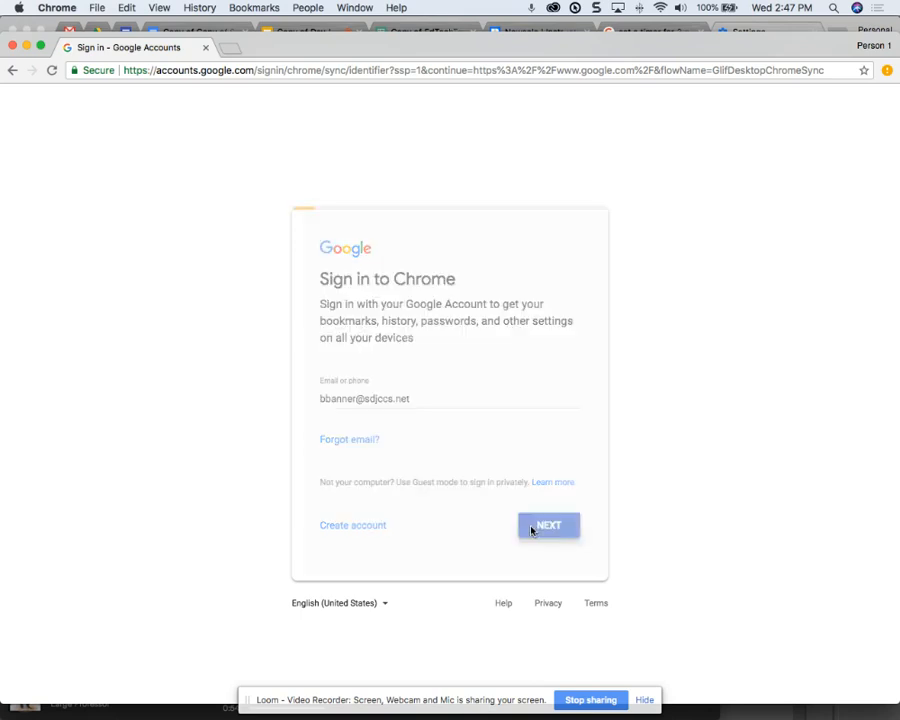
click(548, 524)
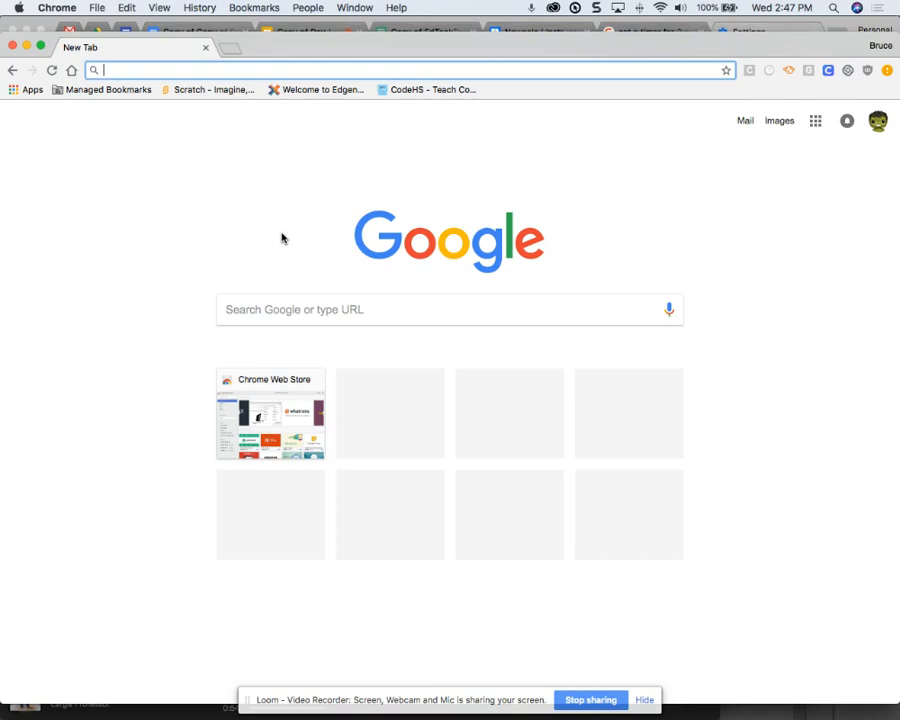
Show the Welcome to lumio window, then switch to the Monarch profile's window
click(880, 122)
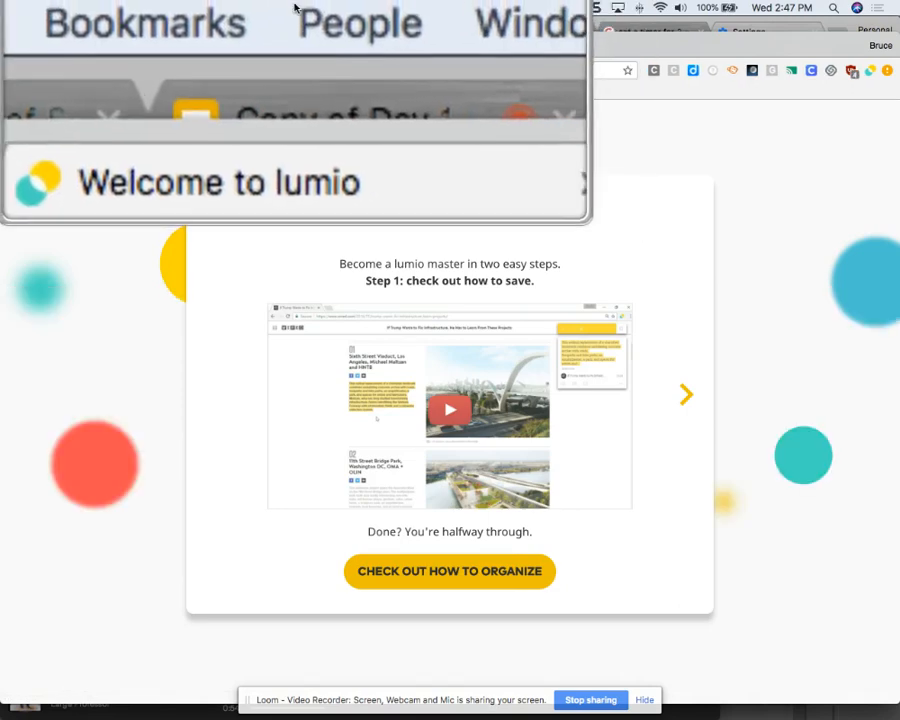
click(304, 8)
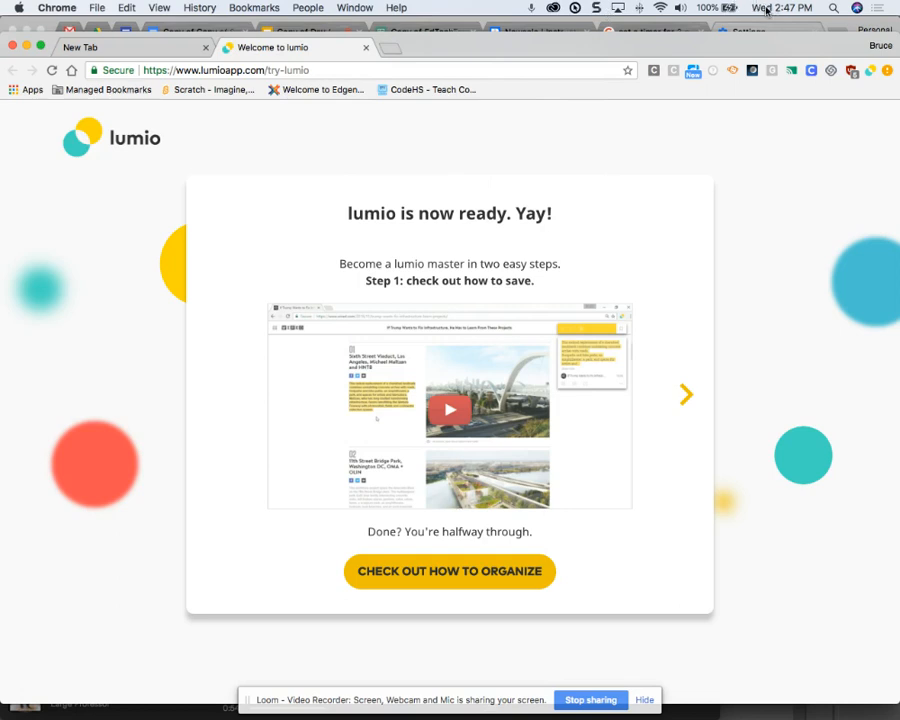
mouse_move(770, 8)
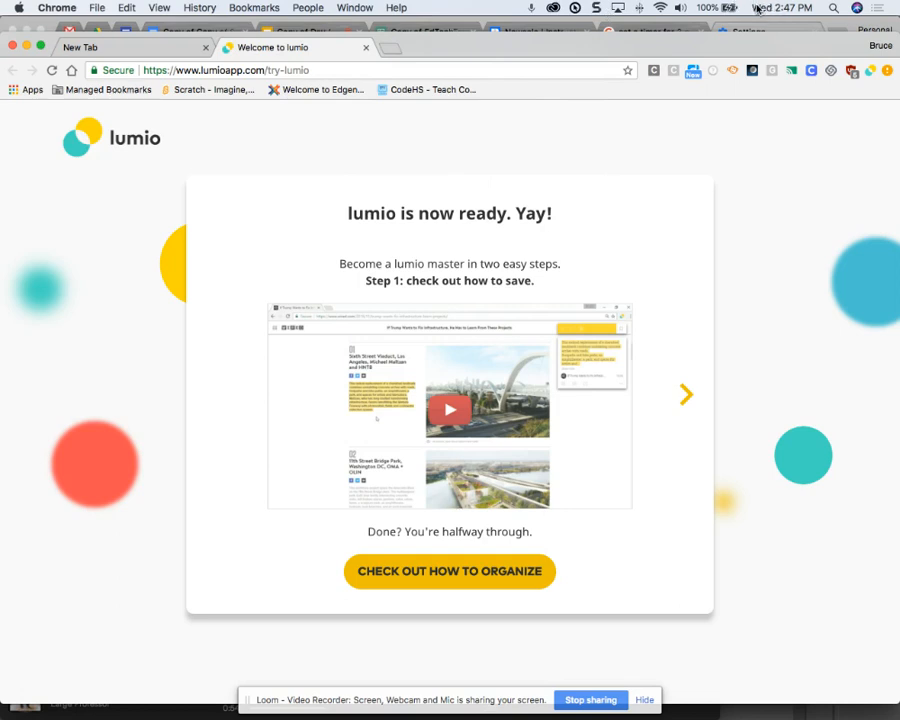
click(304, 6)
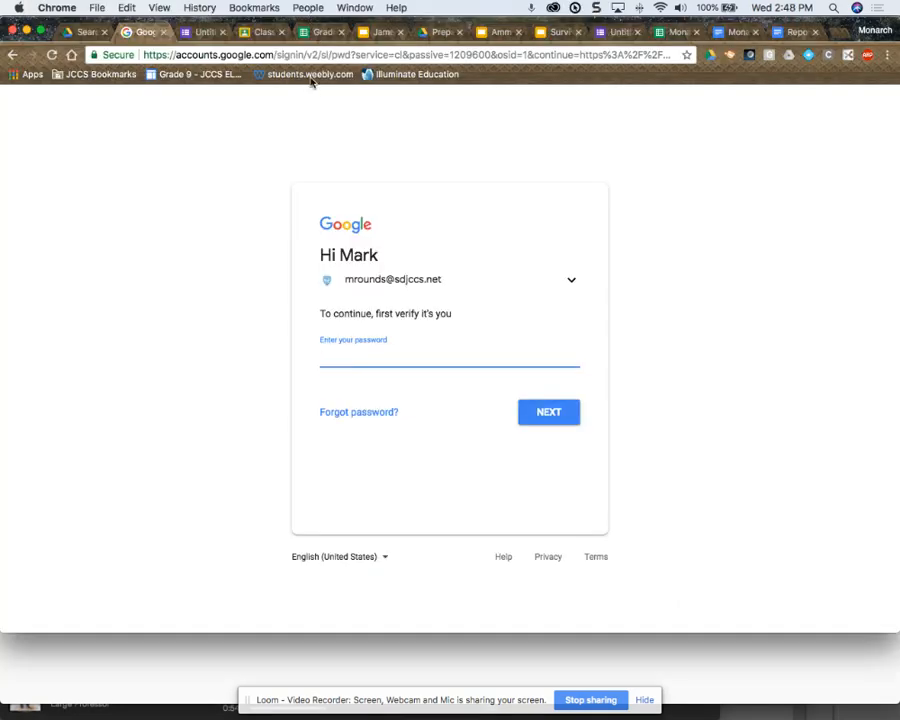
click(304, 6)
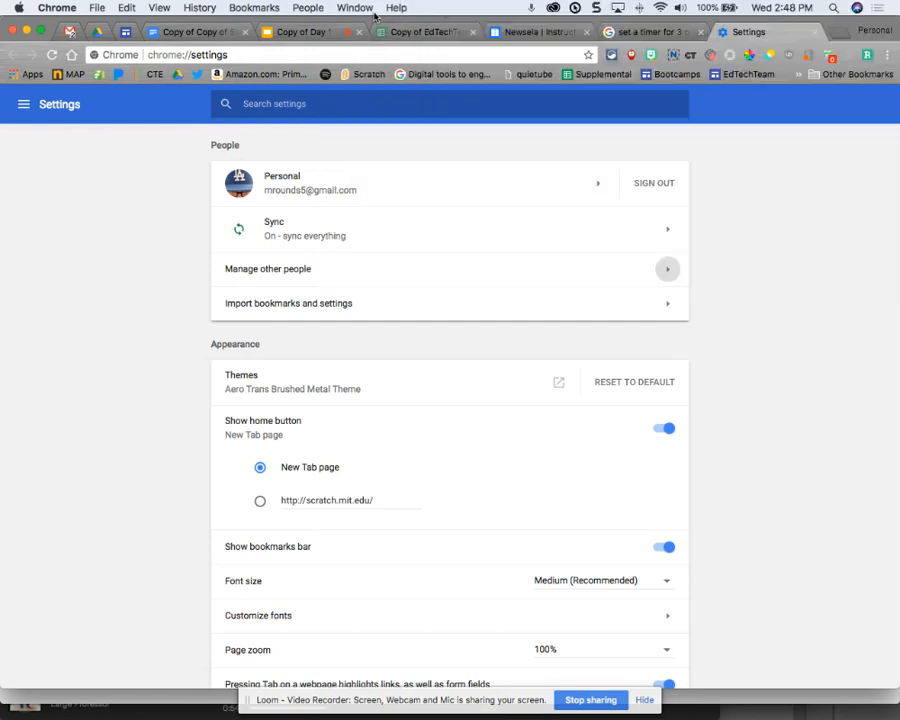
Switch to the Monarch profile from the People menu
click(308, 8)
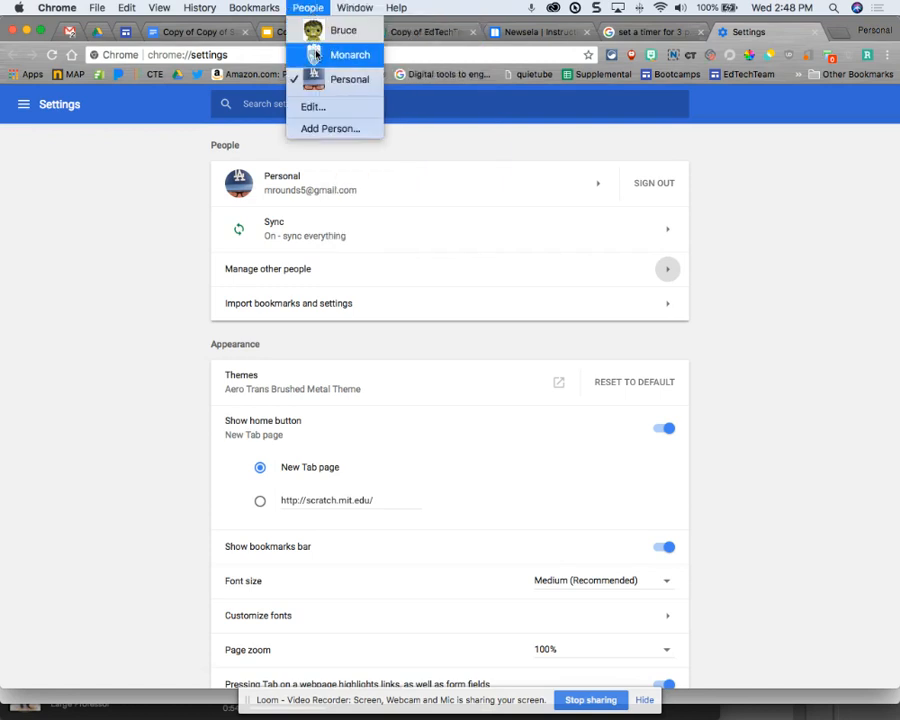
click(352, 56)
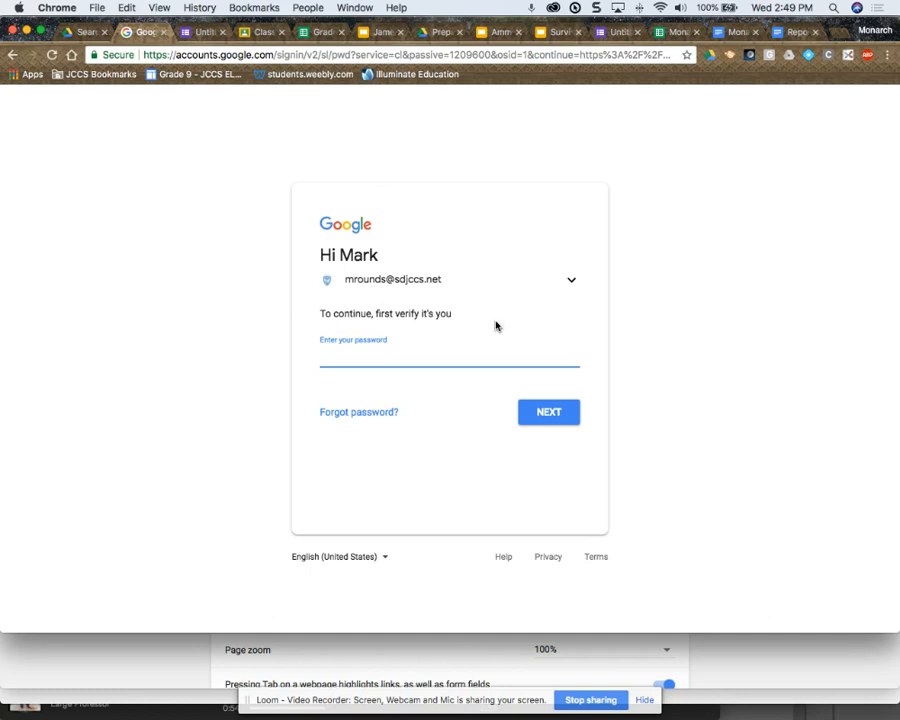
Bring the Personal profile's Settings window back to the front
click(284, 32)
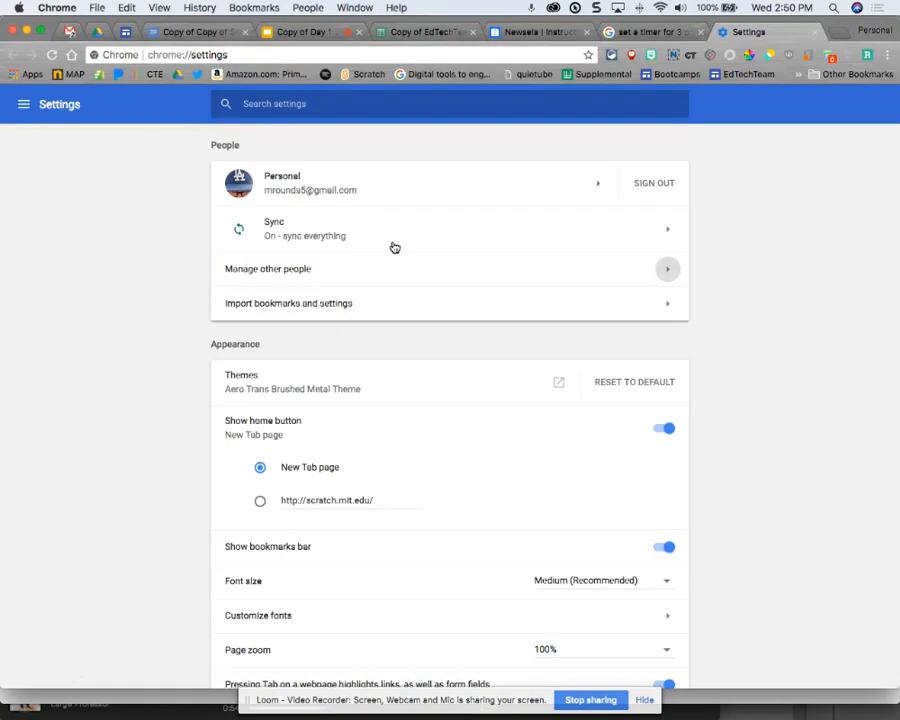
mouse_move(608, 188)
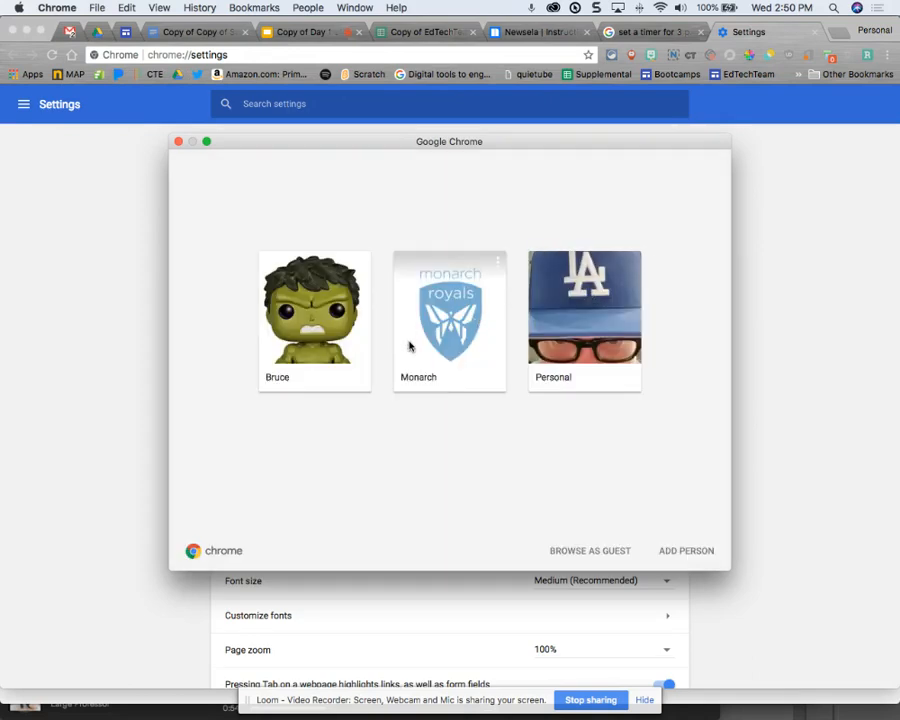
mouse_move(480, 320)
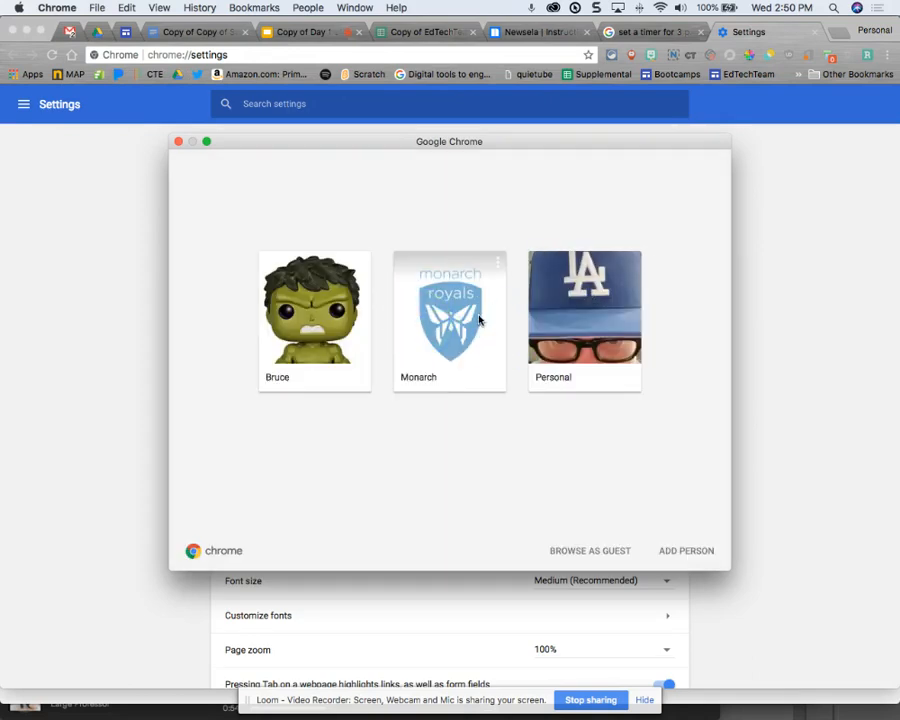
mouse_move(588, 524)
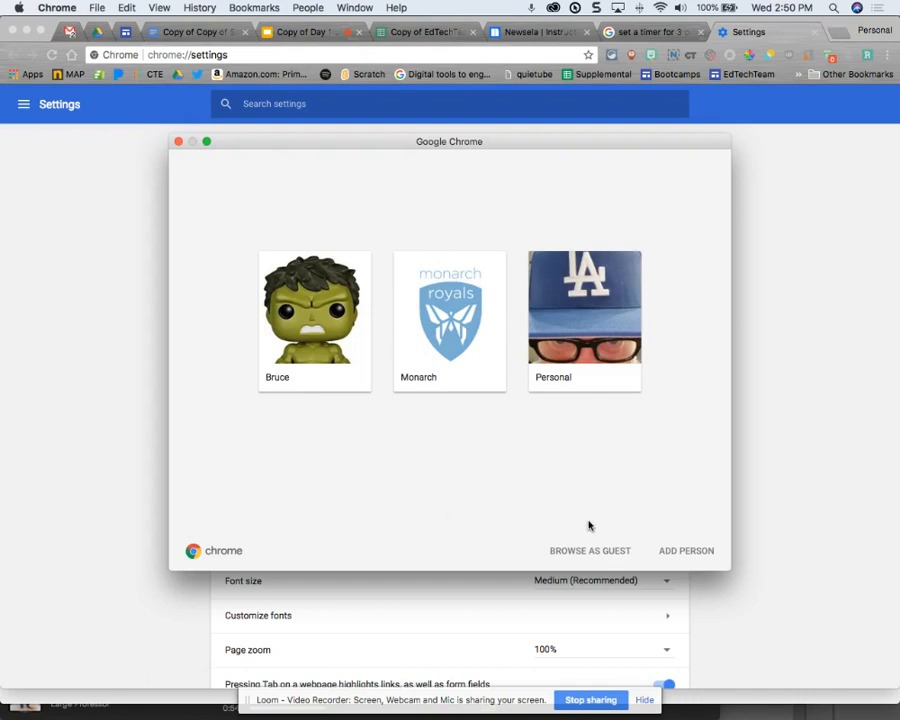
mouse_move(336, 458)
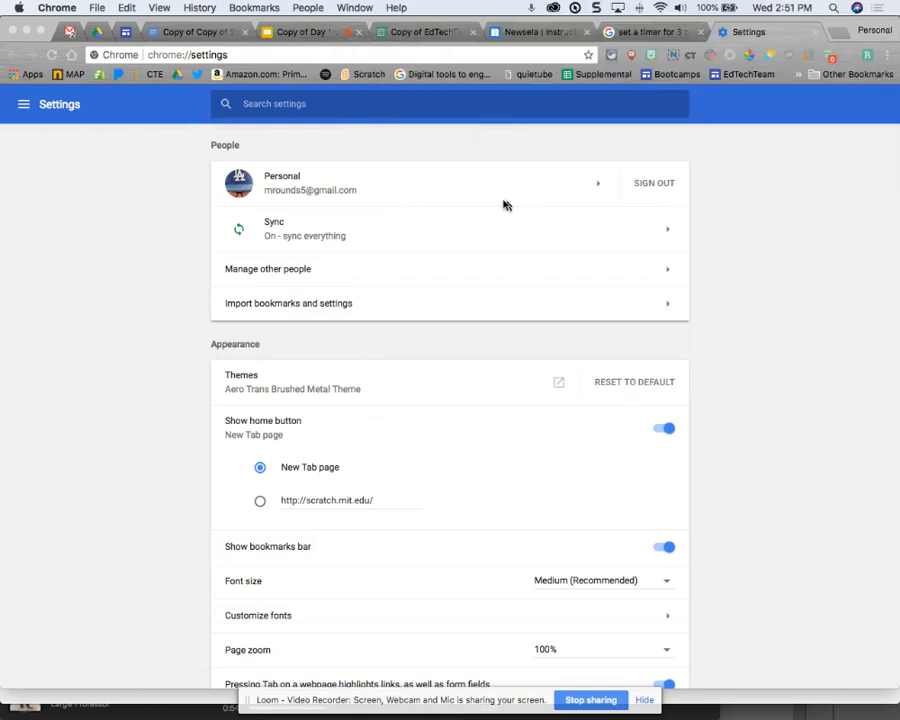
mouse_move(632, 194)
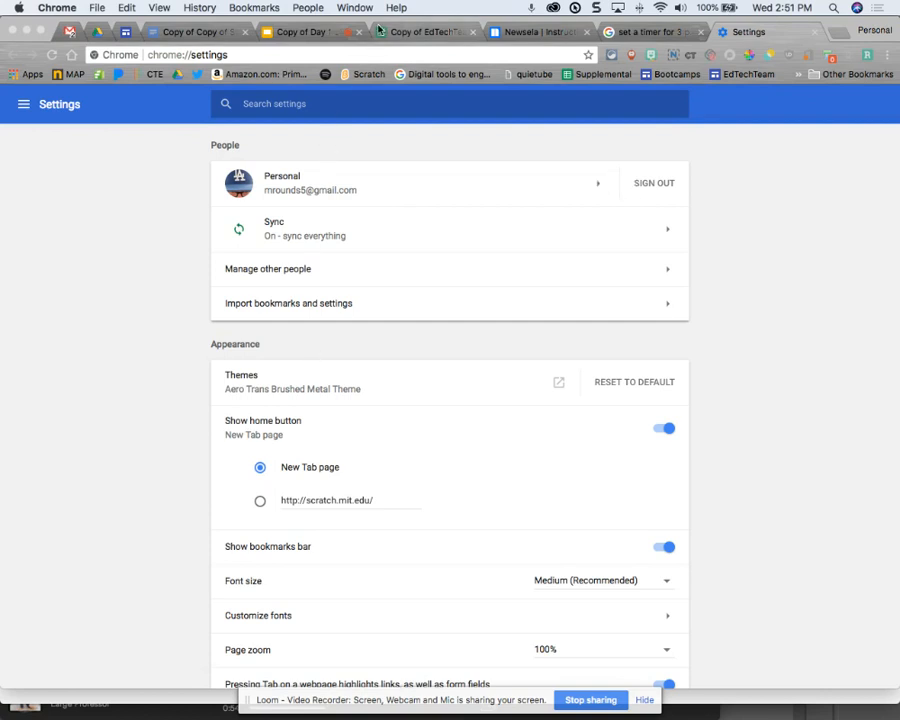
Show the People menu listing Bruce, Monarch and Personal profiles
click(352, 8)
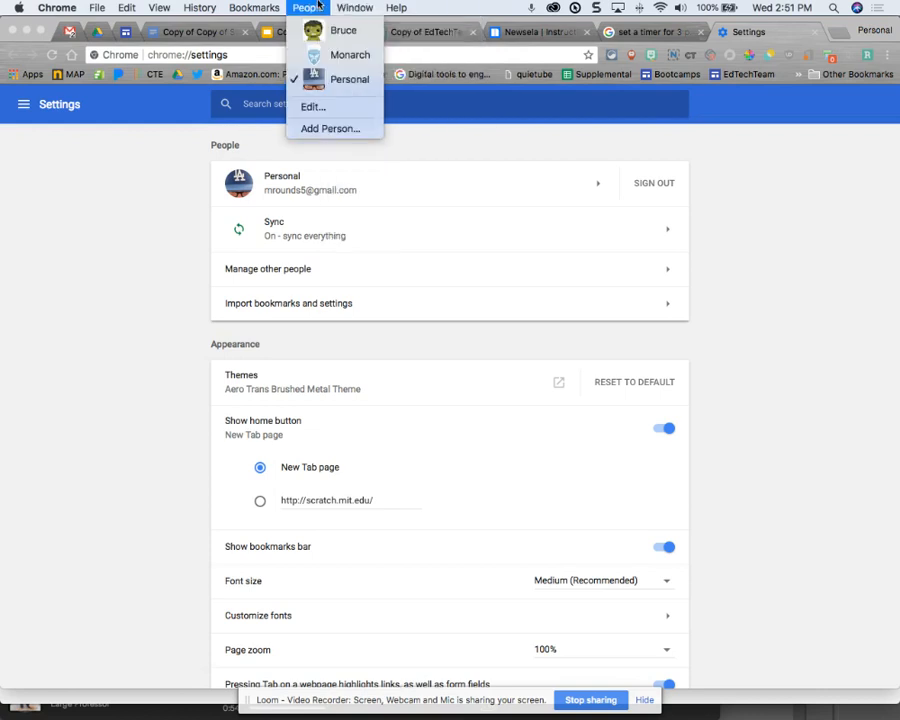
Switch to Monarch, then return to the Personal window's Day 1 Bootcamp slides
click(354, 8)
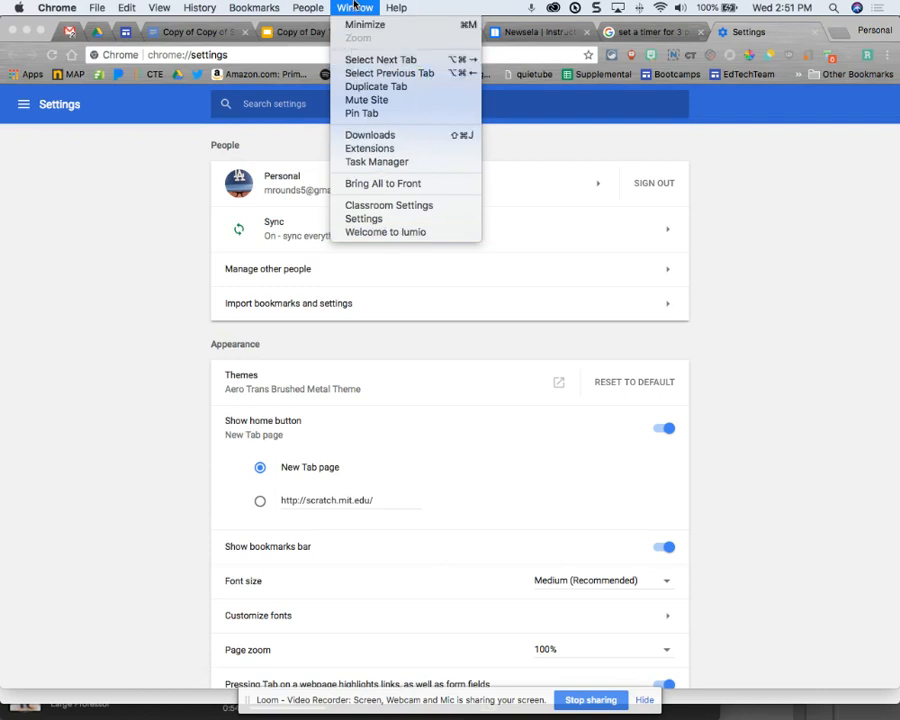
click(308, 8)
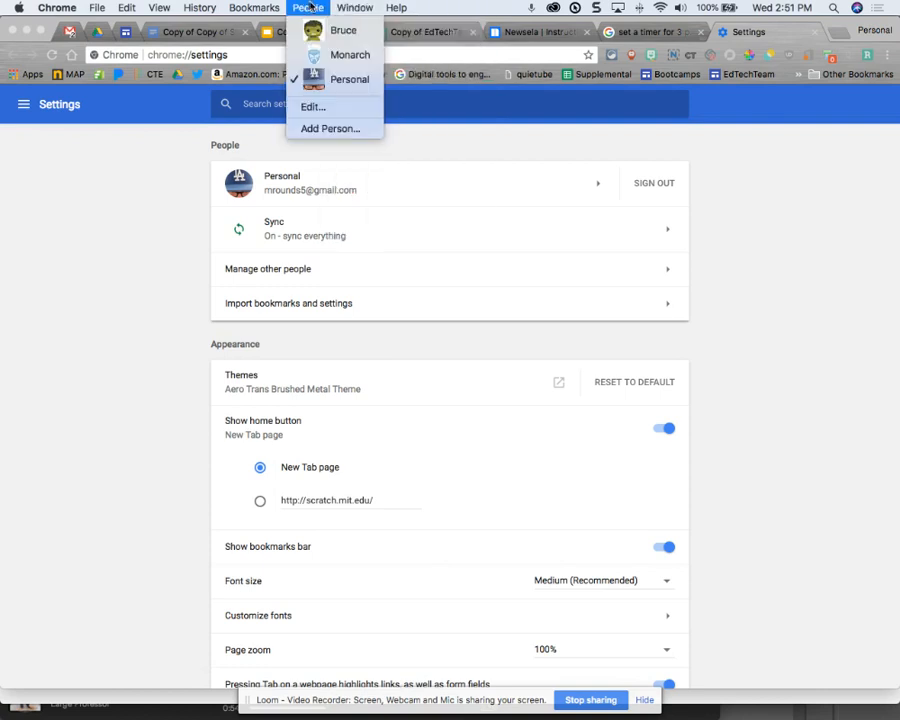
mouse_move(348, 80)
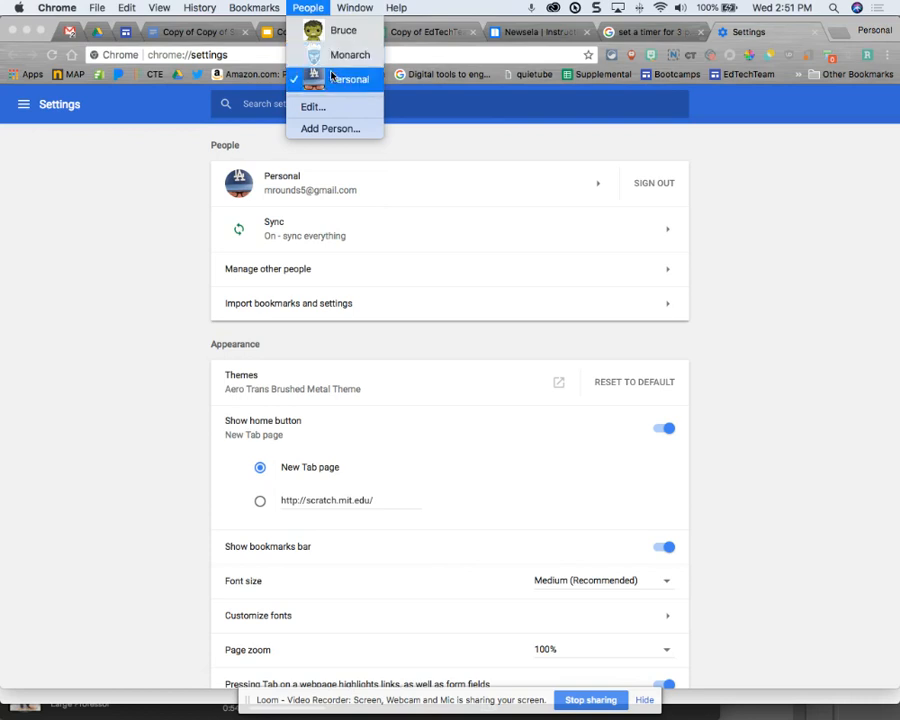
click(356, 54)
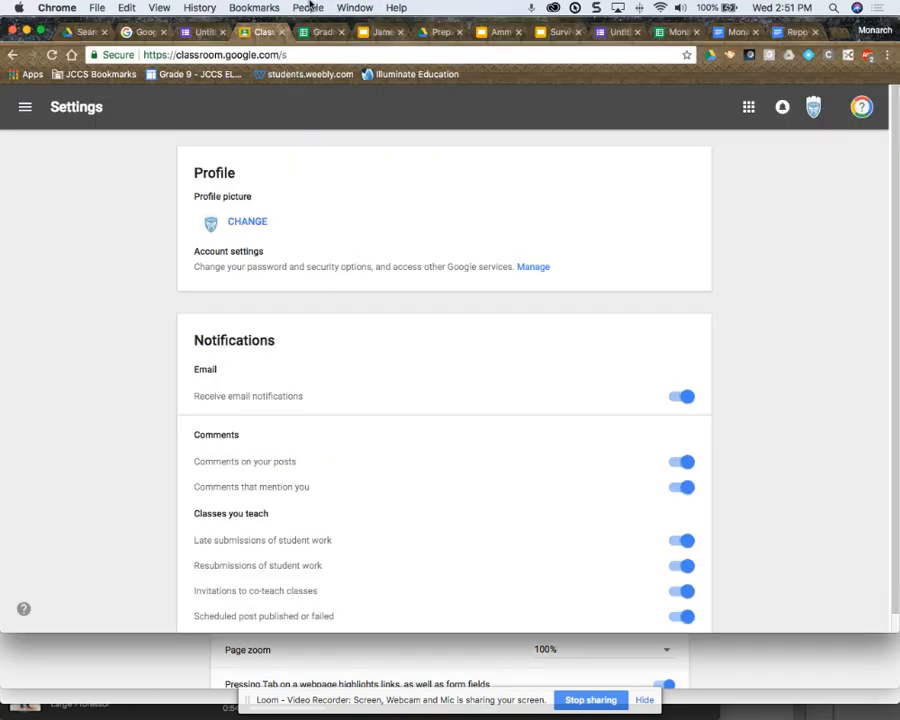
click(304, 8)
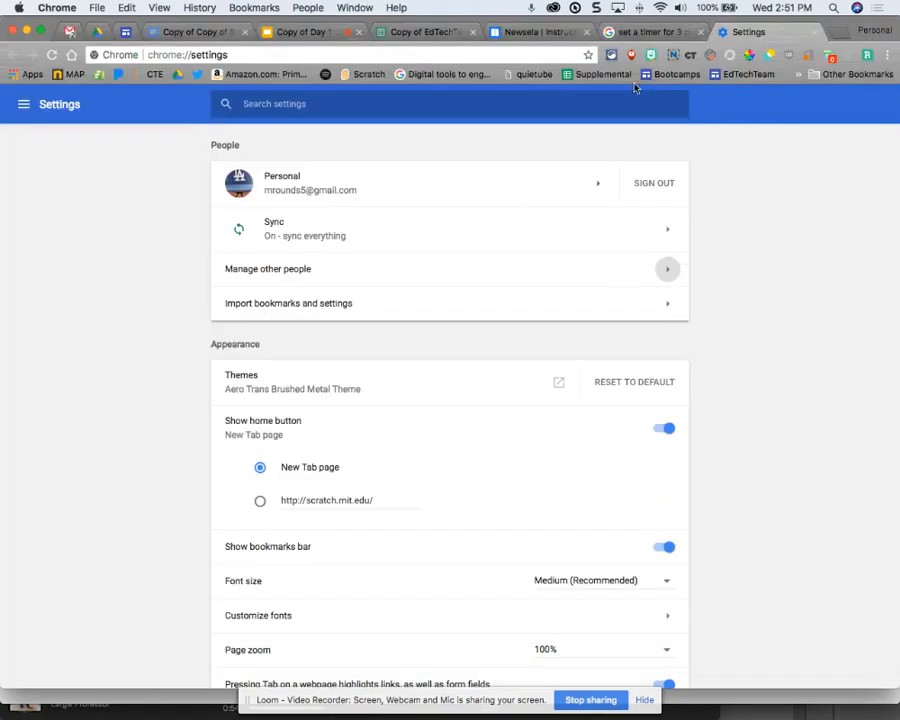
click(300, 32)
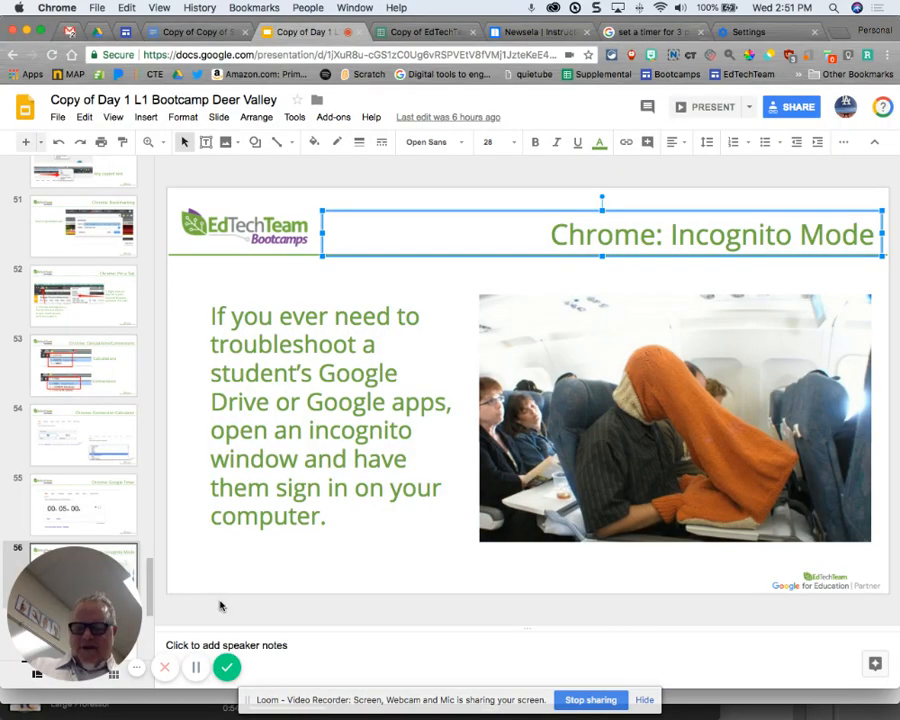